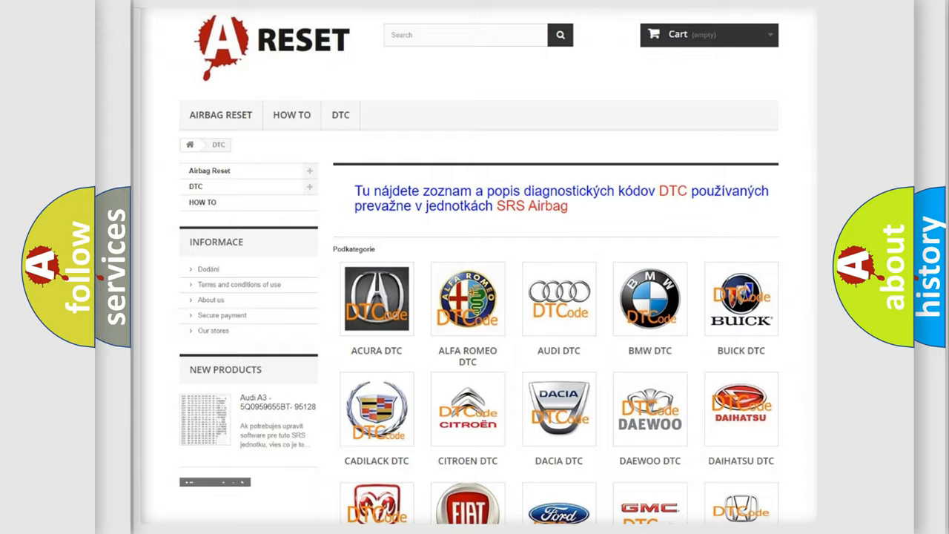
# - Scroll down the DTC category page toward the Chevrolet trouble code list
pyautogui.scroll(-3)
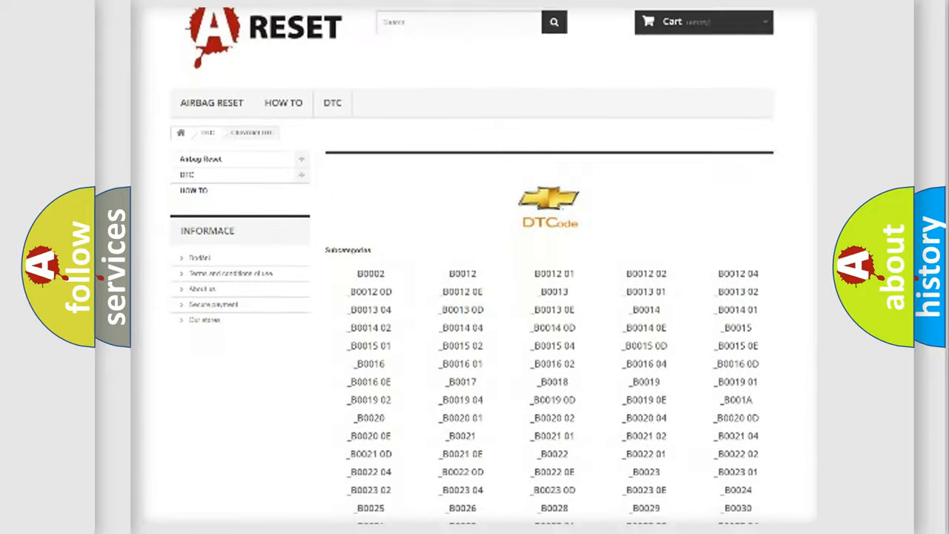
pyautogui.scroll(-3)
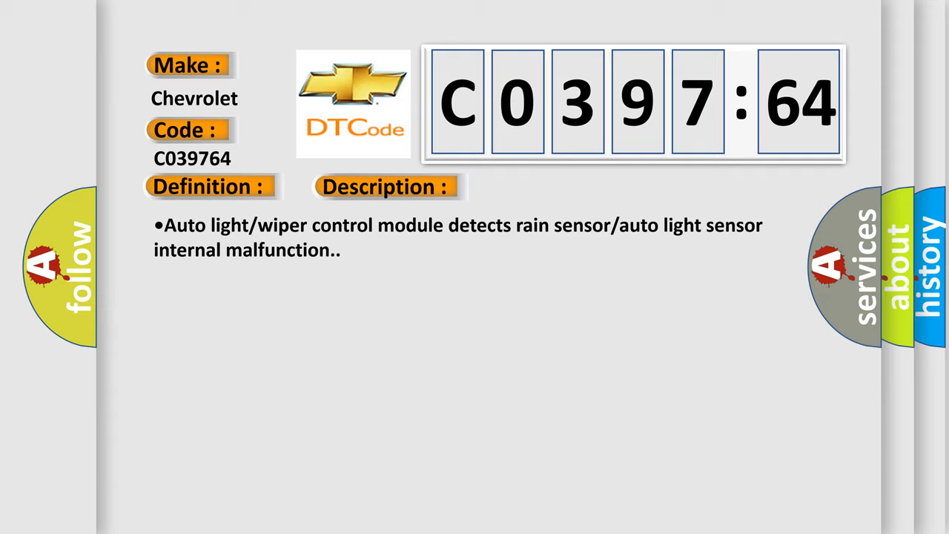
# - Switch the C039764 card to its Cause tab listing the rain/auto light sensor malfunction
pyautogui.click(545, 186)
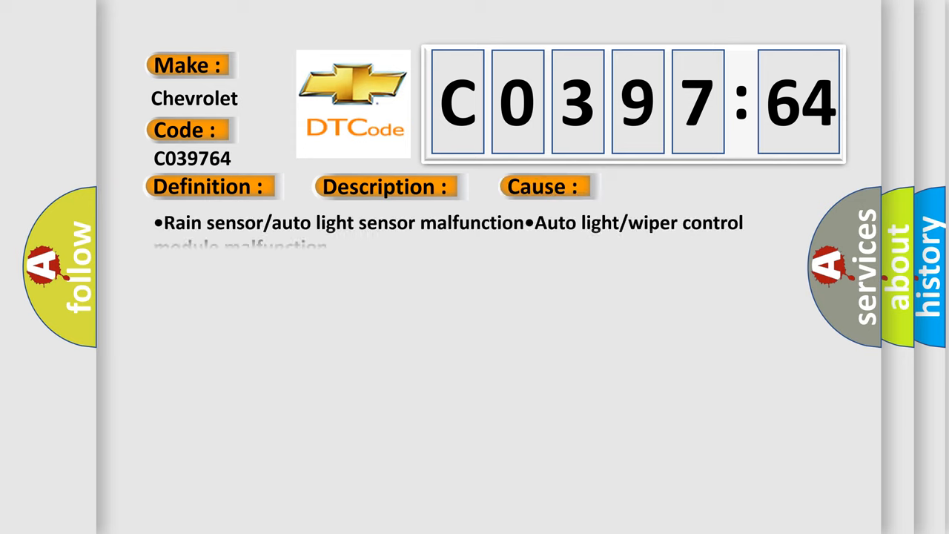